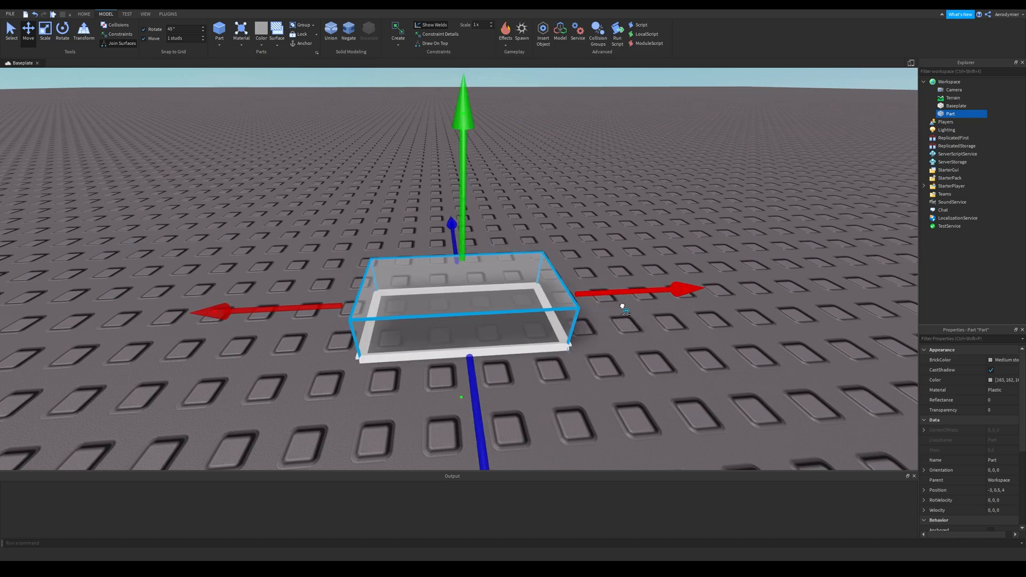
mouse_move(606, 323)
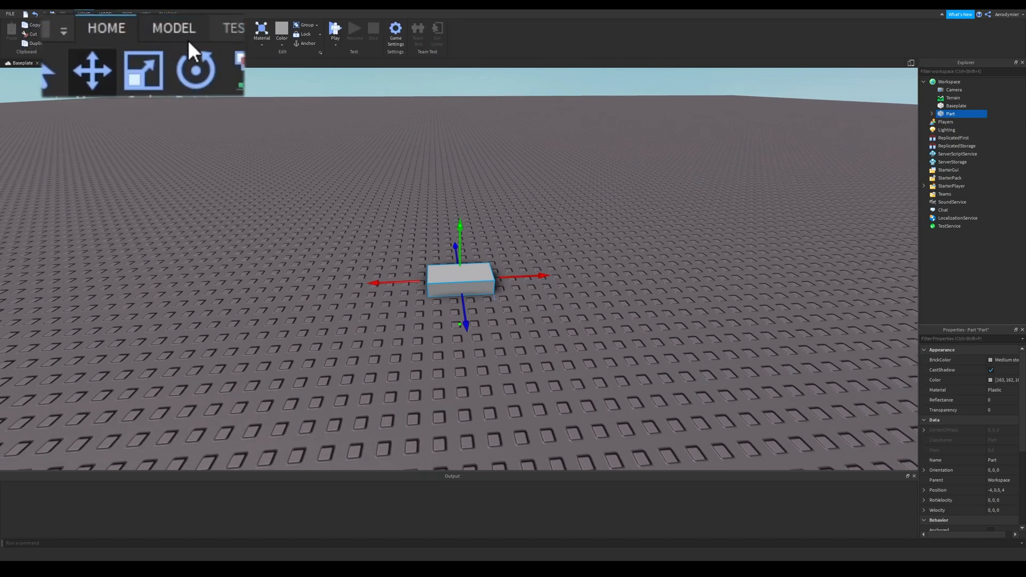
Return to the Model tab and slide the part back and forth along its depth axis
left_click(173, 28)
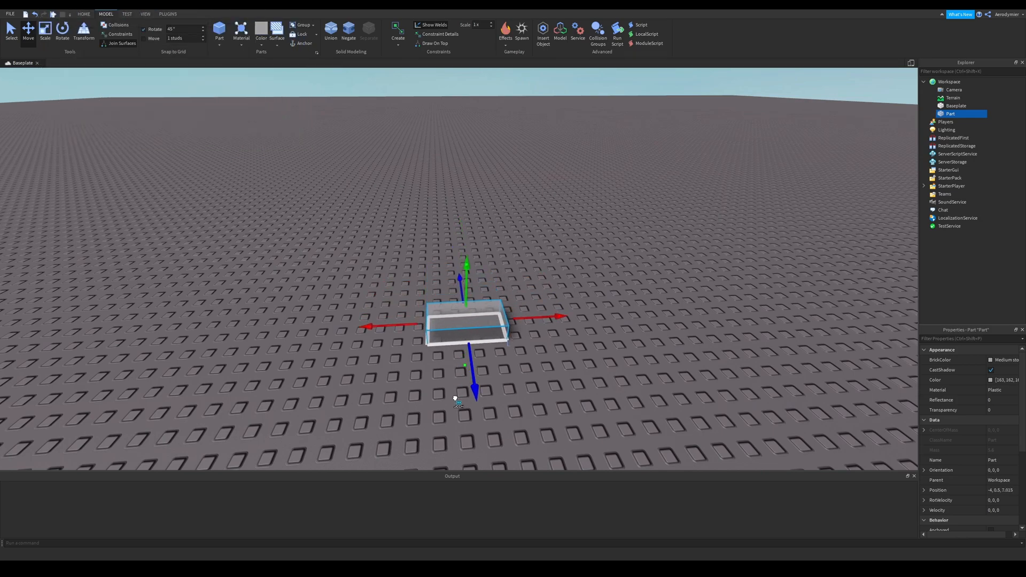
left_click_drag(474, 393, 483, 383)
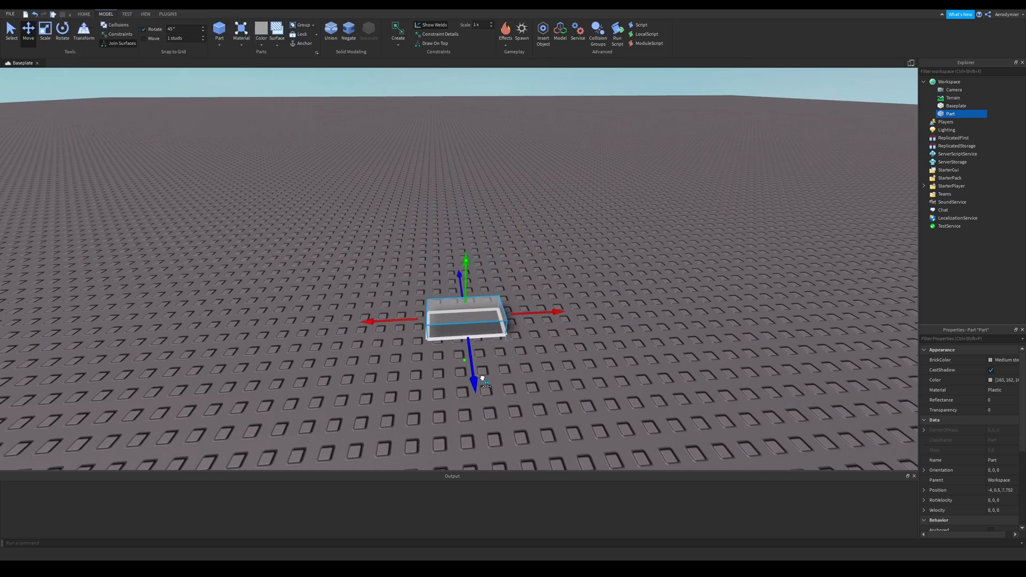
left_click_drag(475, 384, 471, 353)
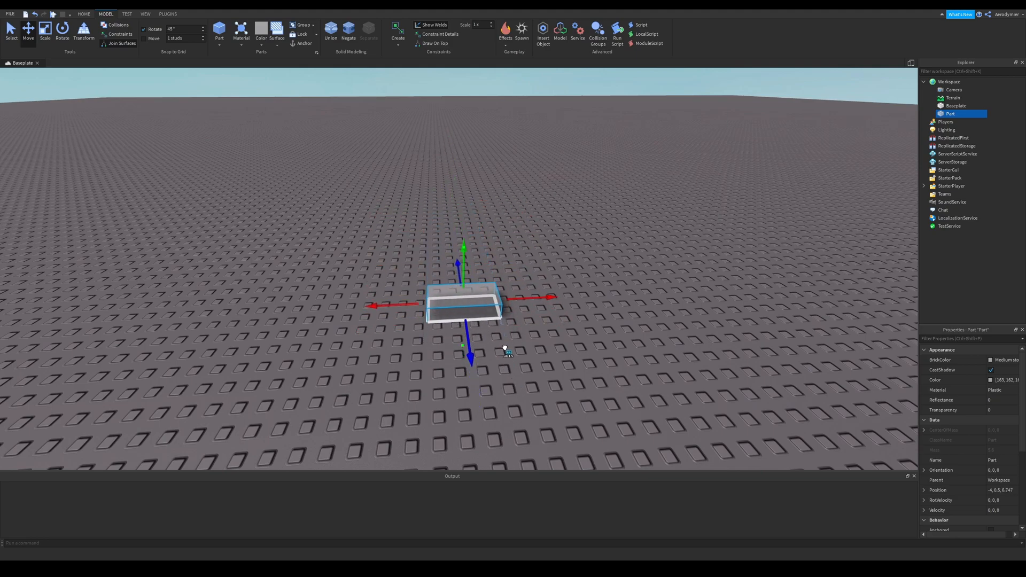
Select Rotate, drag the part to a new spot on the 0.2-stud snap, then select Scale
left_click(63, 30)
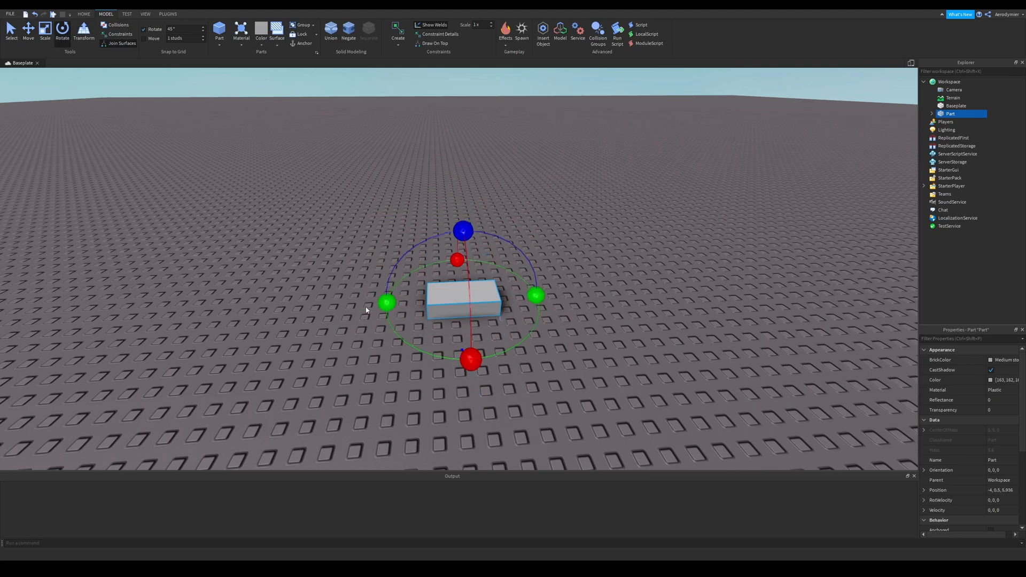
left_click_drag(388, 303, 412, 273)
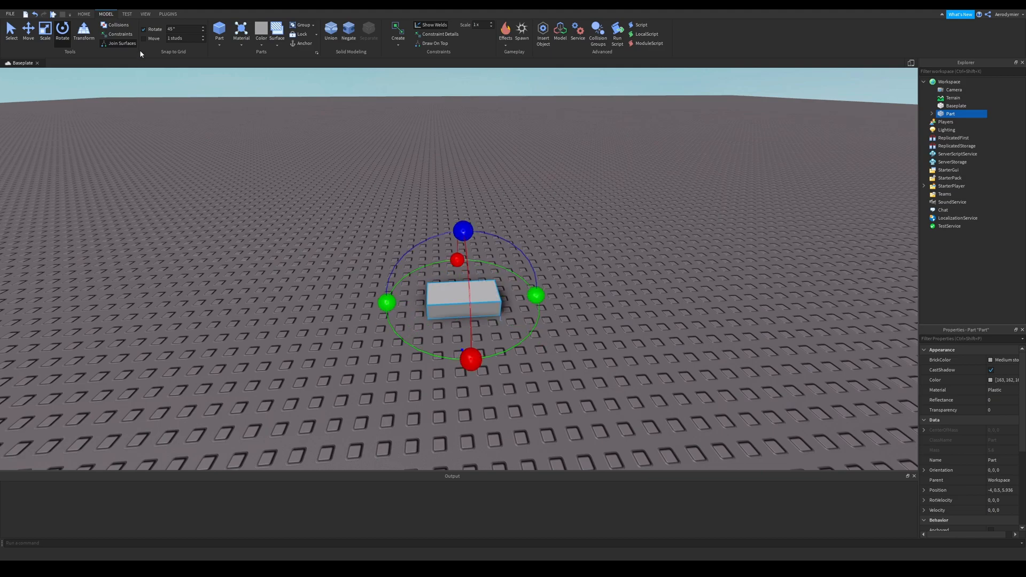
mouse_move(389, 302)
type("0.")
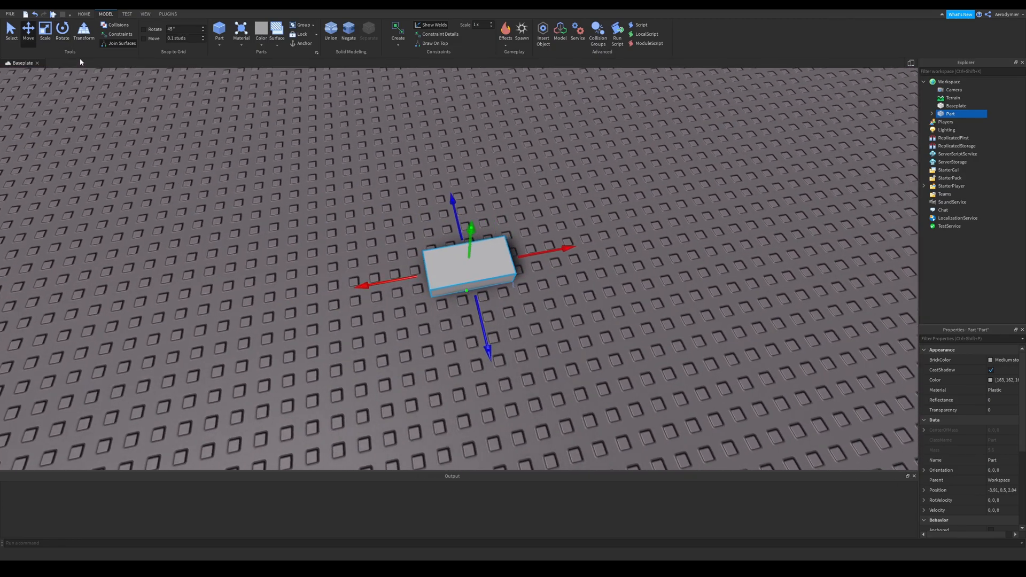
left_click(45, 30)
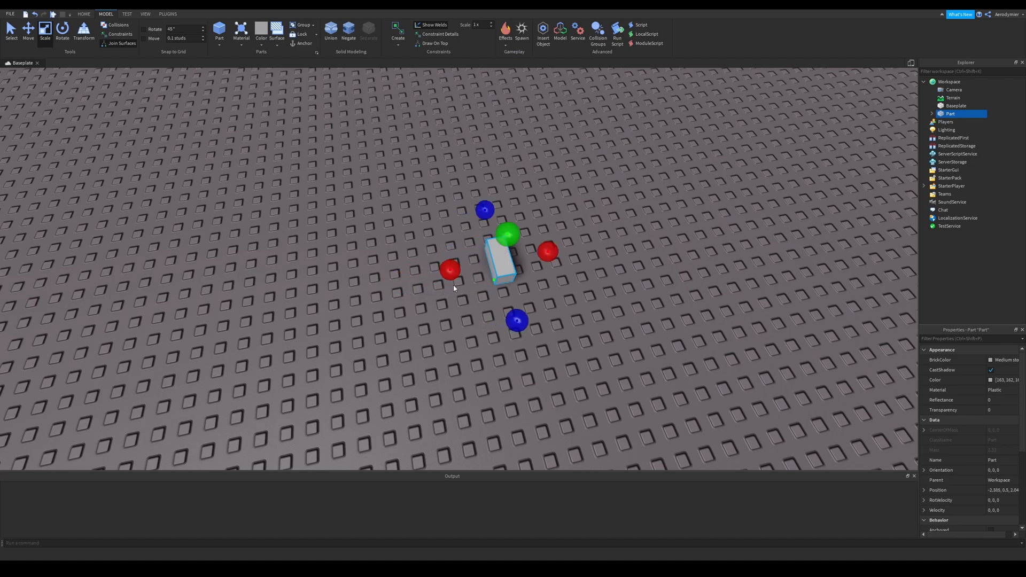